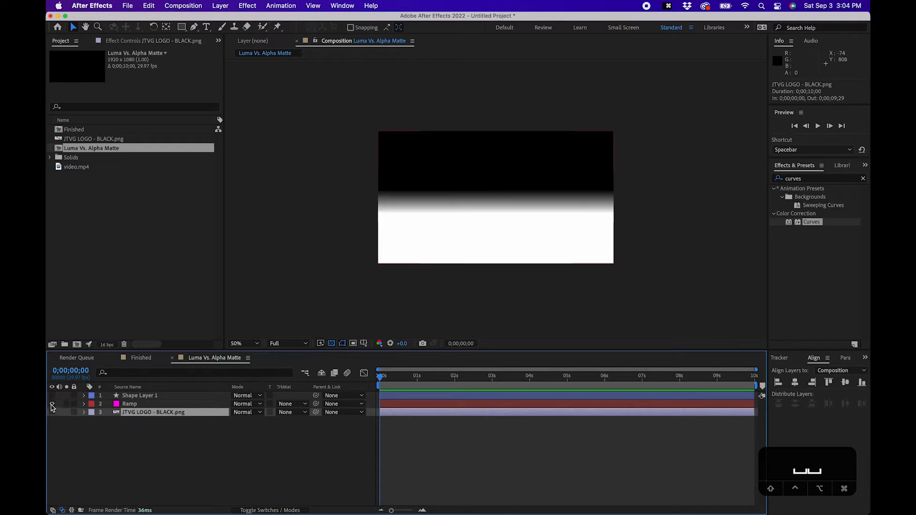
- View the composition at 100% and hide the Ramp gradient layer, leaving only the JTVG logo
{"action": "left_click", "coordinate": [129, 404]}
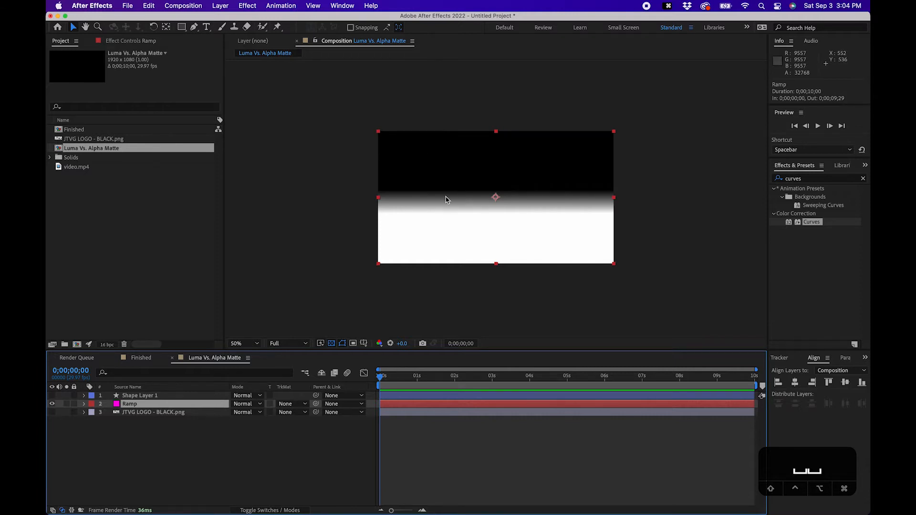
{"action": "left_click", "coordinate": [243, 343]}
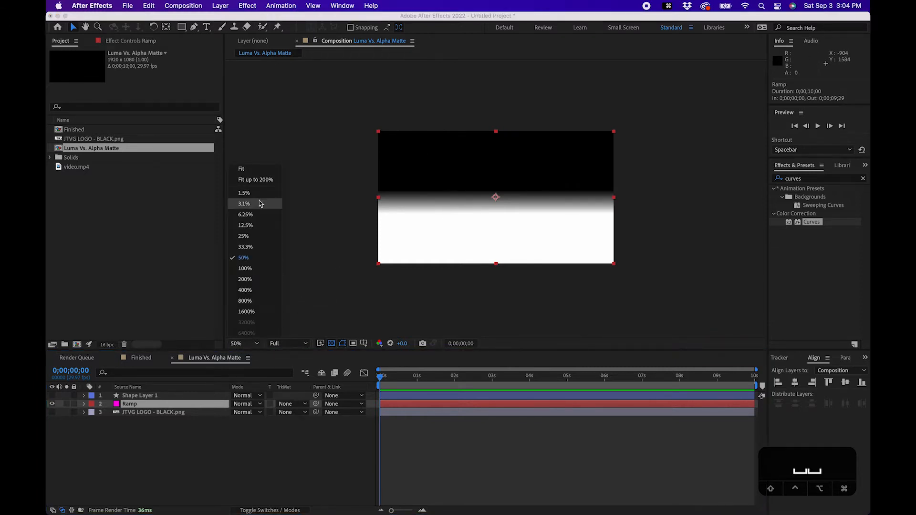
{"action": "left_click", "coordinate": [244, 268]}
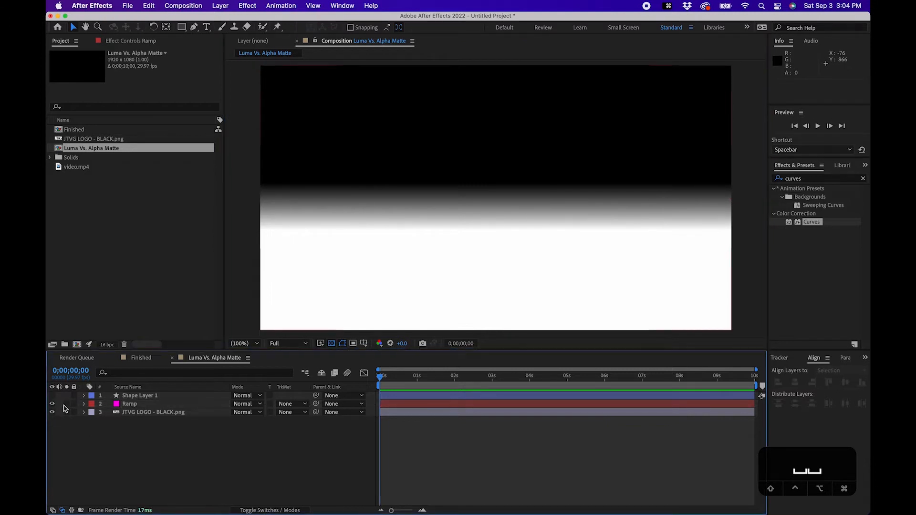
{"action": "left_click", "coordinate": [153, 412]}
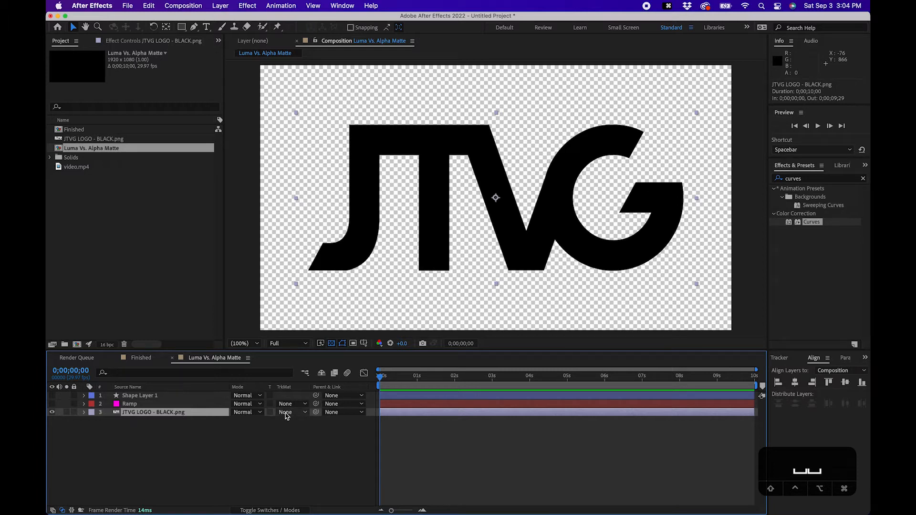
- Set the logo's Track Matte to Luma Matte "Ramp" and show the Ramp gradient again
{"action": "left_click", "coordinate": [286, 412]}
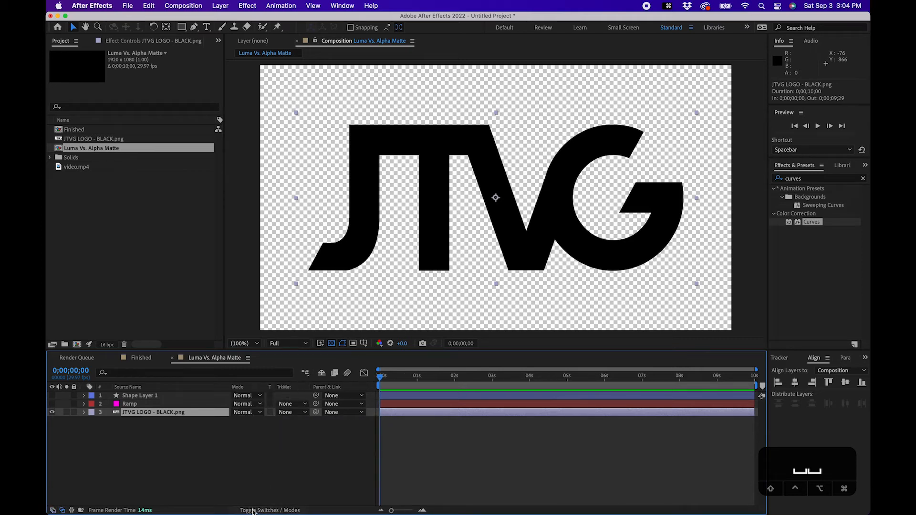
{"action": "left_click", "coordinate": [290, 412]}
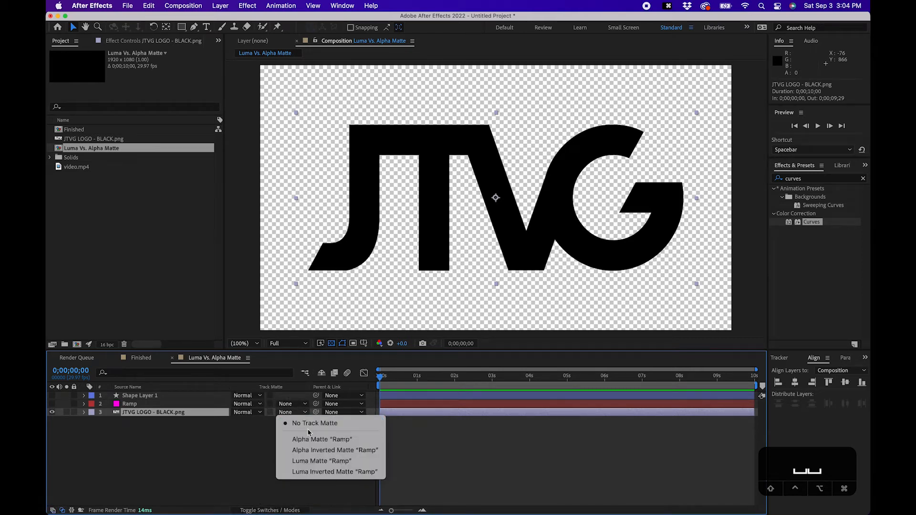
{"action": "left_click", "coordinate": [322, 461]}
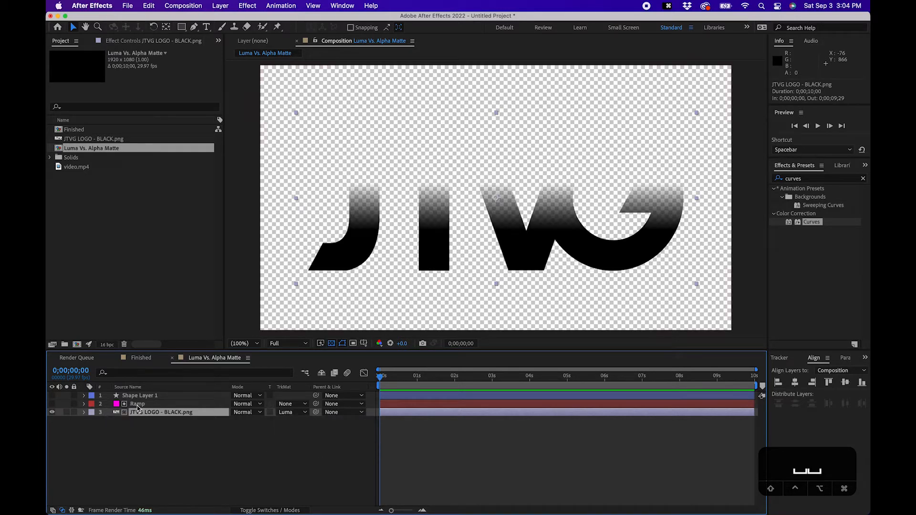
{"action": "left_click", "coordinate": [137, 404]}
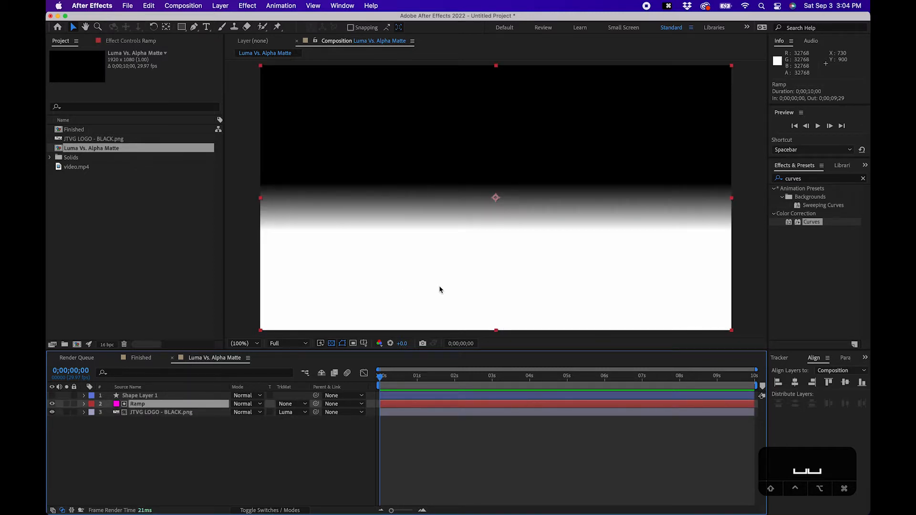
{"action": "mouse_move", "coordinate": [457, 233]}
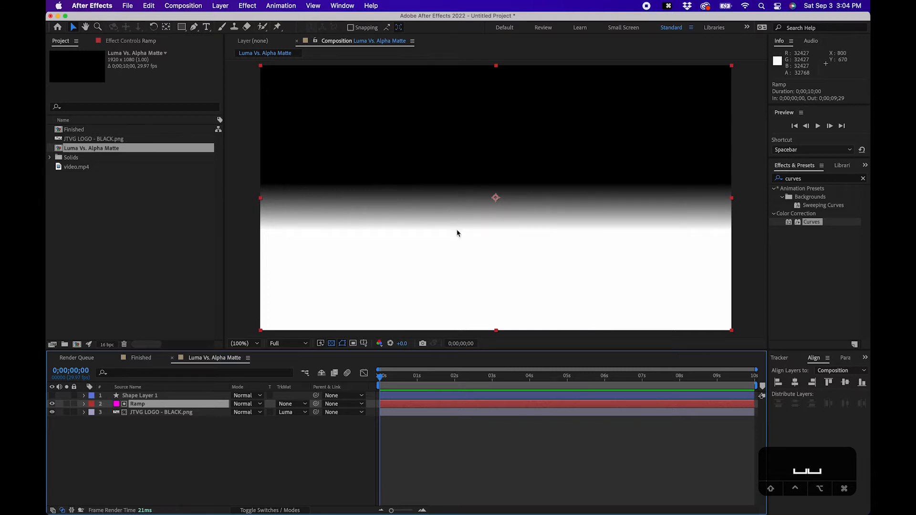
{"action": "mouse_move", "coordinate": [413, 222]}
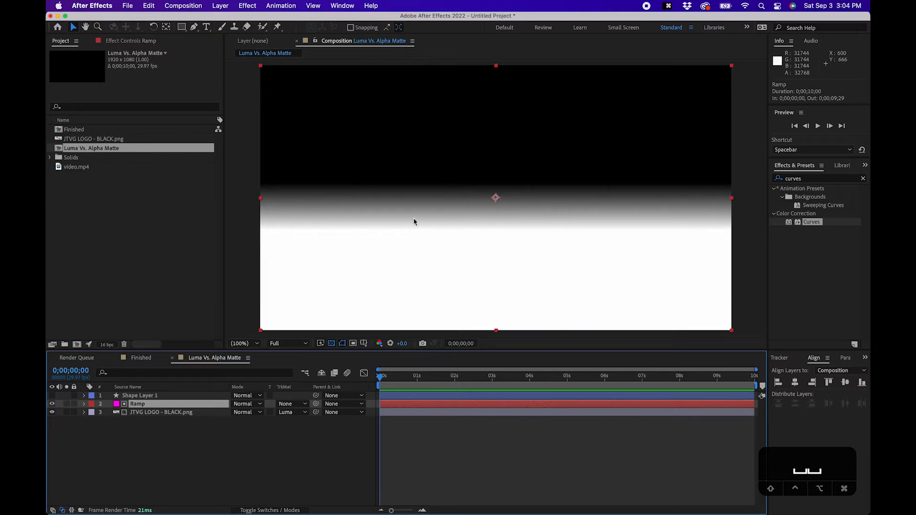
{"action": "left_click", "coordinate": [291, 412]}
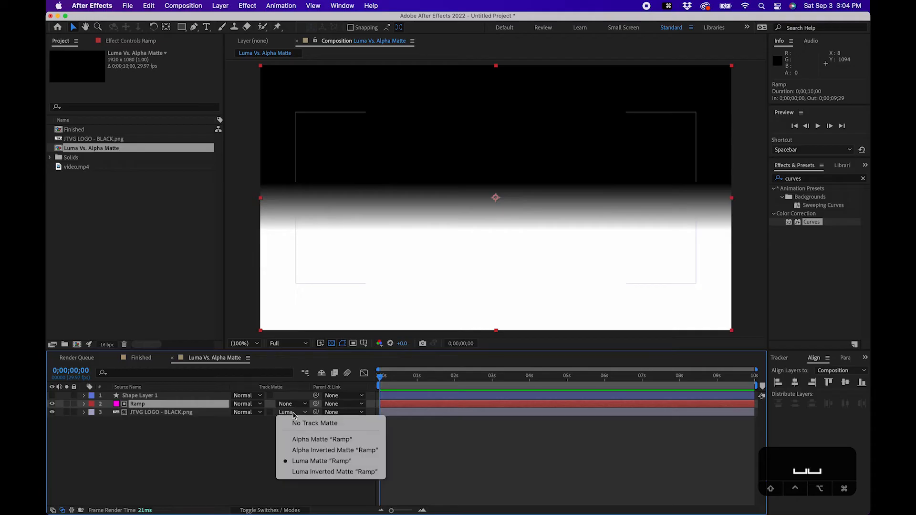
{"action": "mouse_move", "coordinate": [331, 471]}
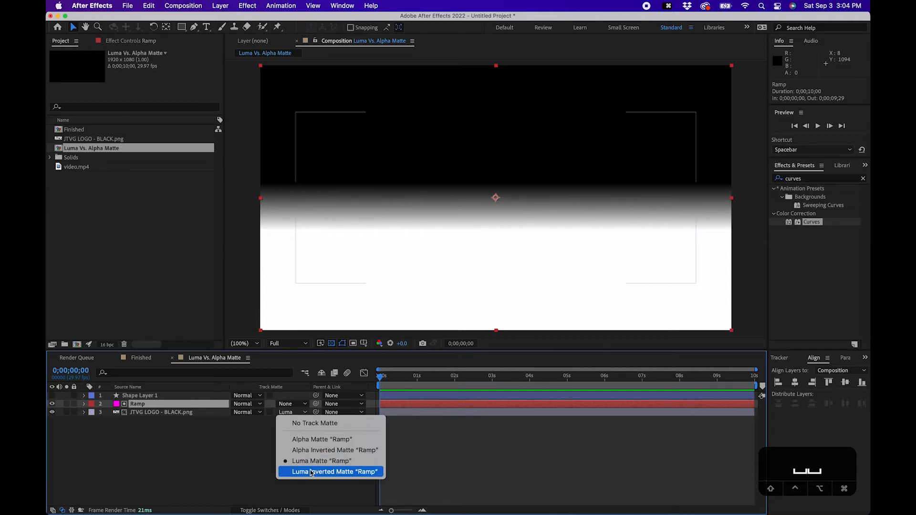
- Switch the logo's Track Matte to Luma Inverted Matte "Ramp"
{"action": "left_click", "coordinate": [334, 471]}
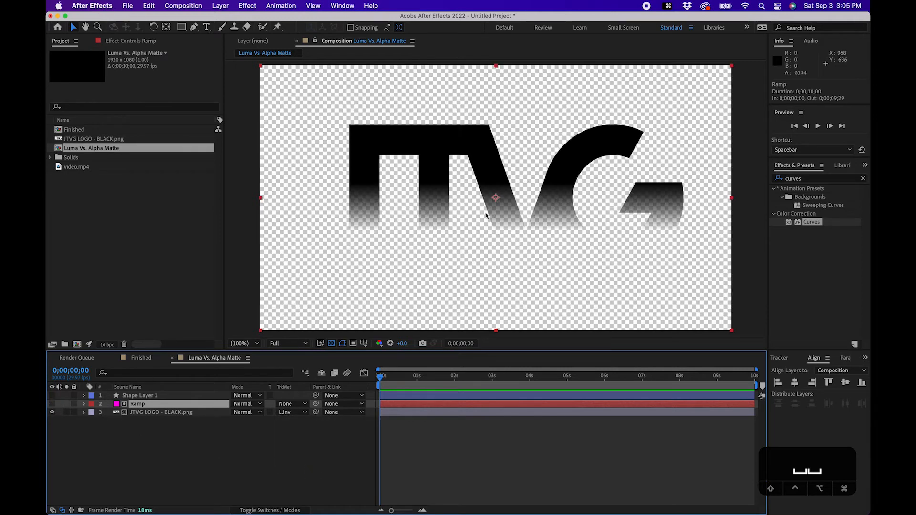
{"action": "mouse_move", "coordinate": [327, 141]}
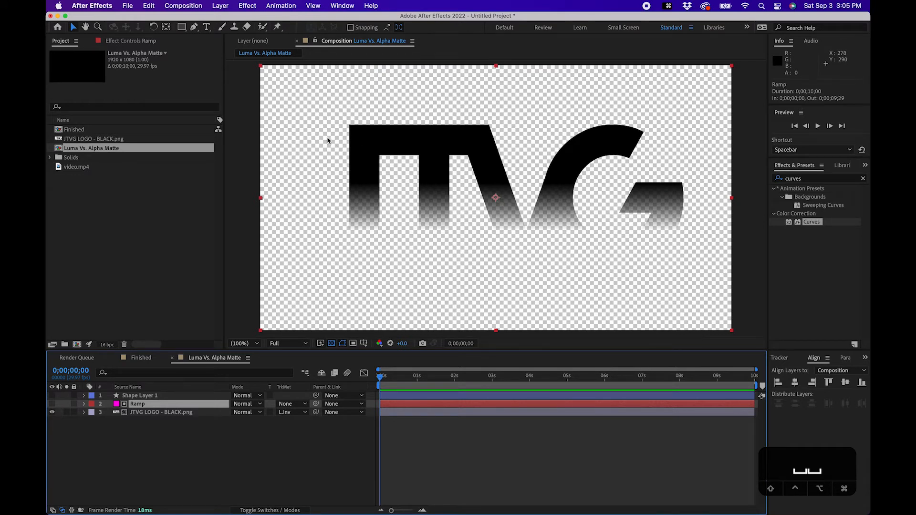
{"action": "left_click", "coordinate": [290, 413]}
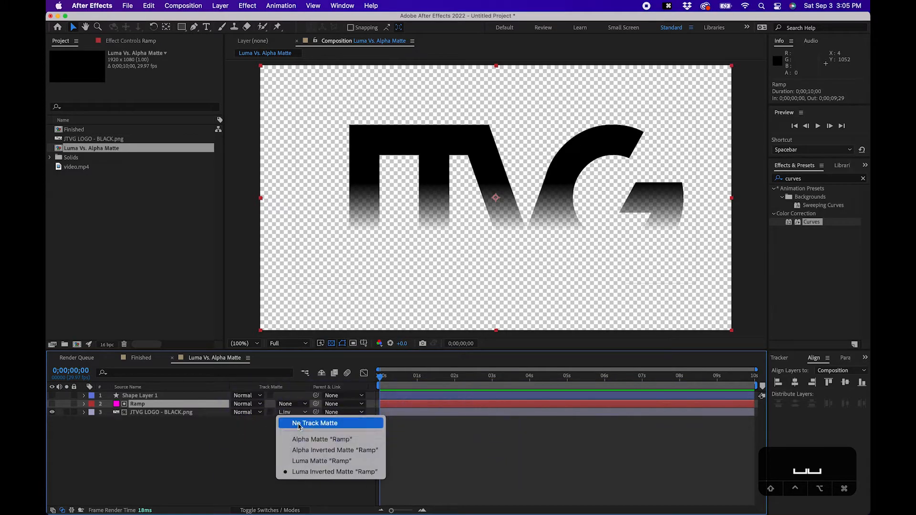
- Remove the Ramp matte, enable Shape Layer 1 and alpha-matte the logo with it, revealing its Opacity
{"action": "left_click", "coordinate": [316, 423]}
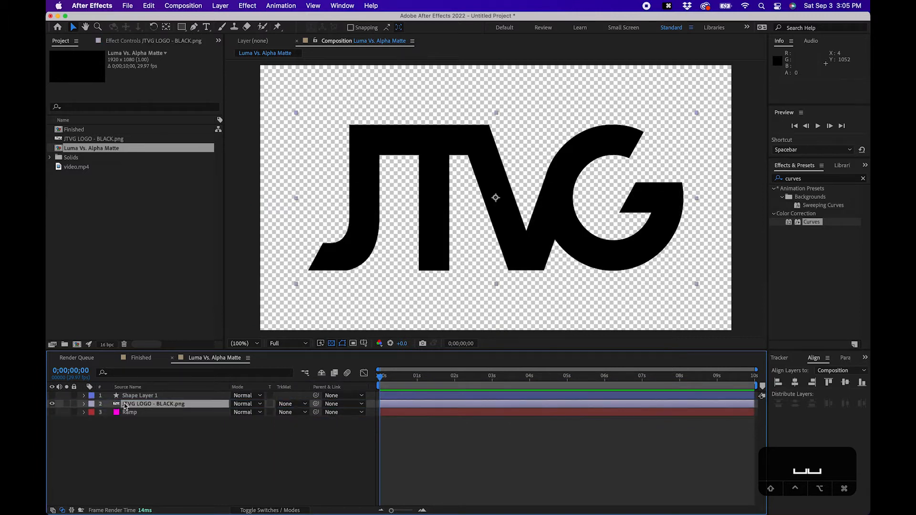
{"action": "left_click", "coordinate": [52, 395]}
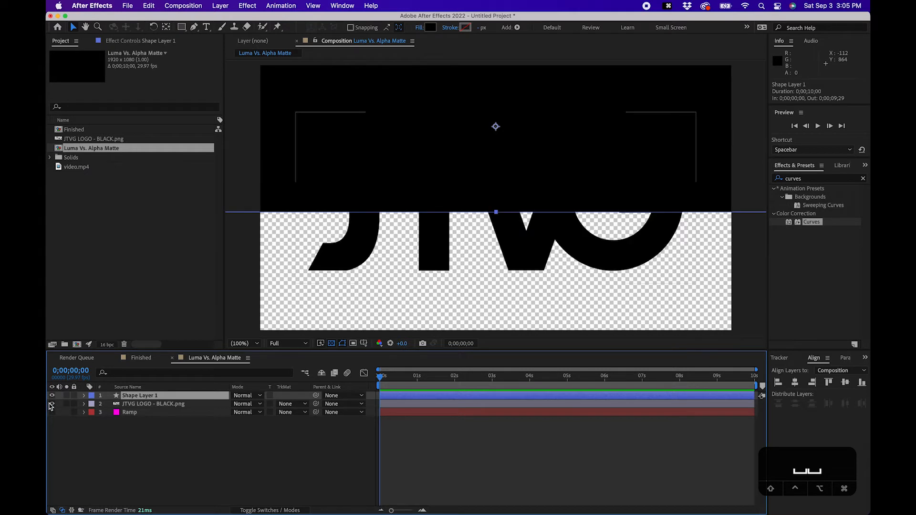
{"action": "left_click", "coordinate": [292, 404]}
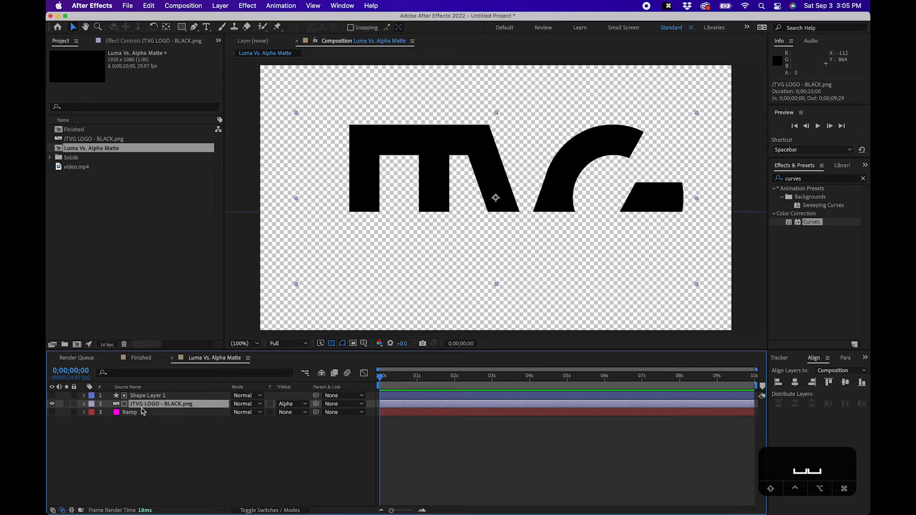
{"action": "left_click", "coordinate": [147, 395]}
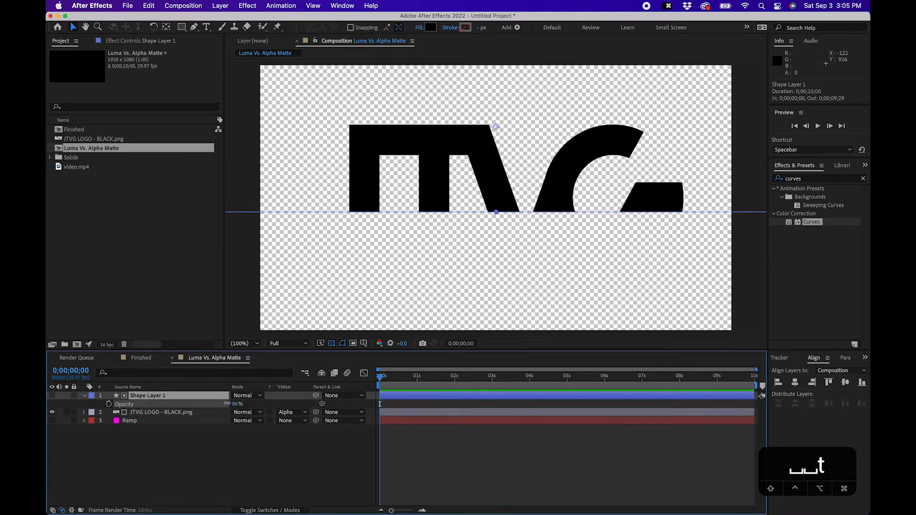
- Raise Shape Layer 1's Opacity to 100% so the black rectangle fills the top half
{"action": "left_click_drag", "start_coordinate": [238, 403], "coordinate": [237, 403]}
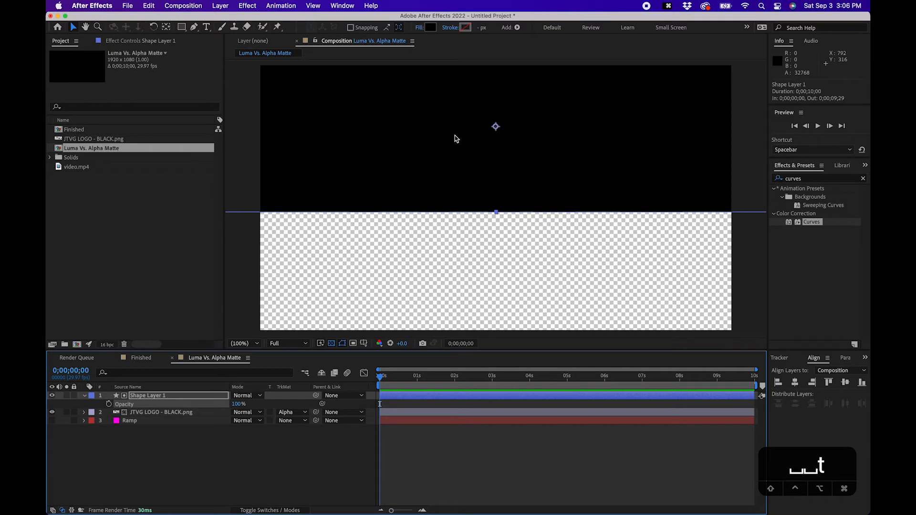
{"action": "mouse_move", "coordinate": [425, 103]}
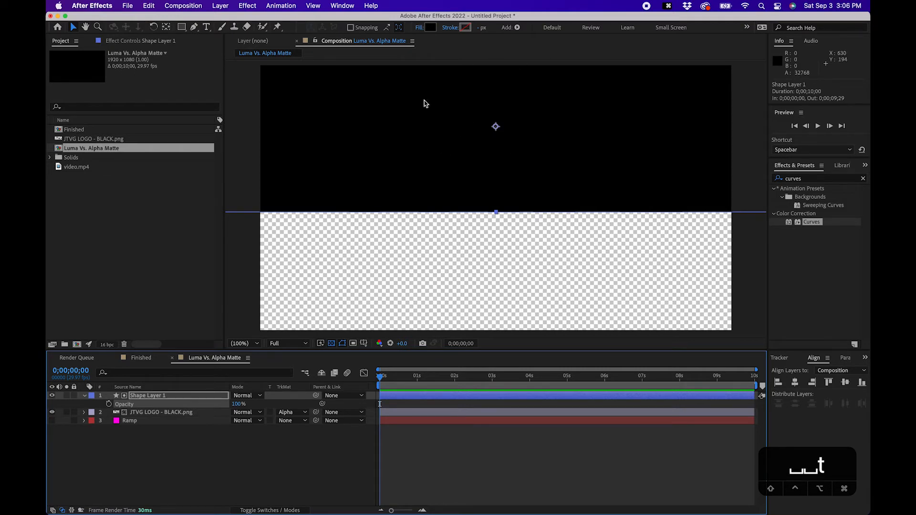
{"action": "mouse_move", "coordinate": [491, 108]}
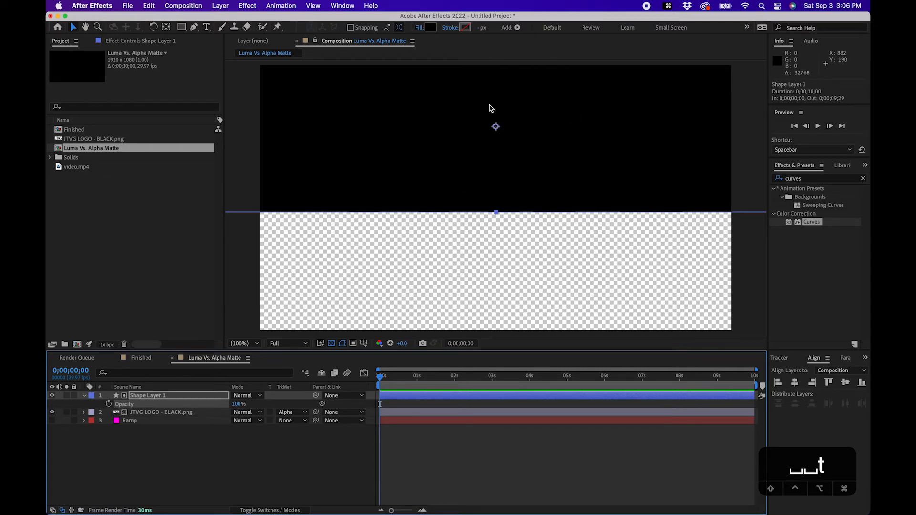
{"action": "mouse_move", "coordinate": [548, 97]}
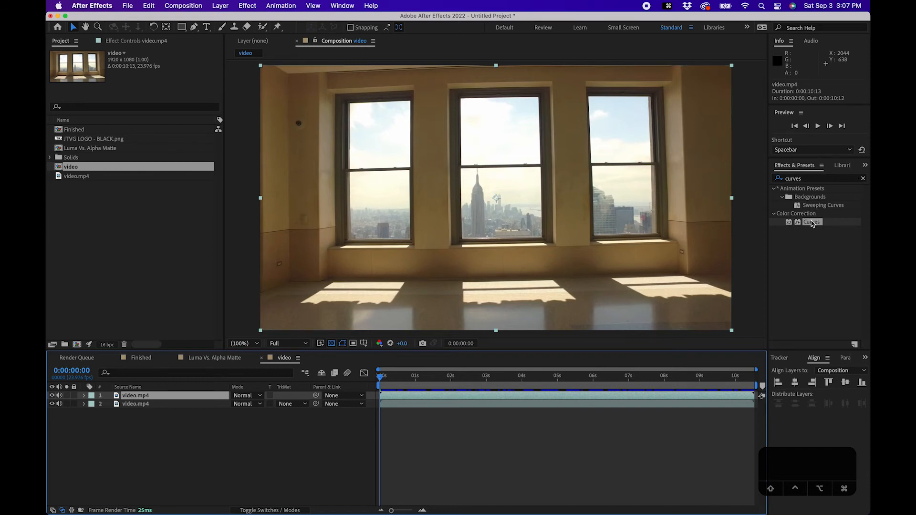
- Apply a steep Curves contrast to the top video copy and place the JTVG logo between the video layers
{"action": "double_click", "coordinate": [811, 221]}
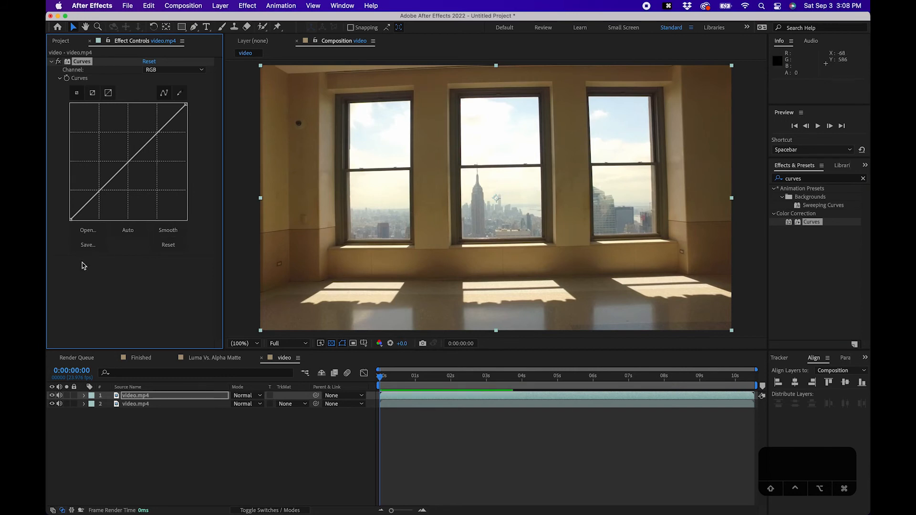
{"action": "left_click_drag", "start_coordinate": [70, 219], "coordinate": [69, 223]}
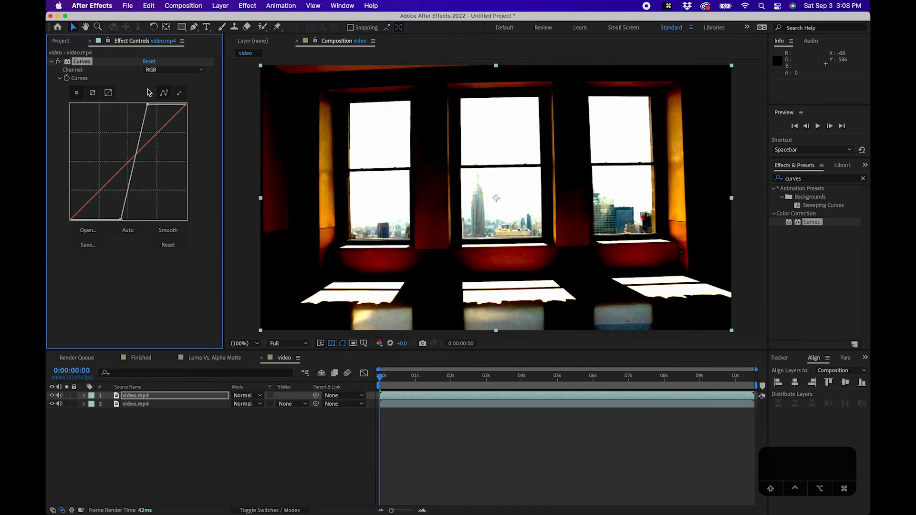
{"action": "left_click", "coordinate": [61, 41]}
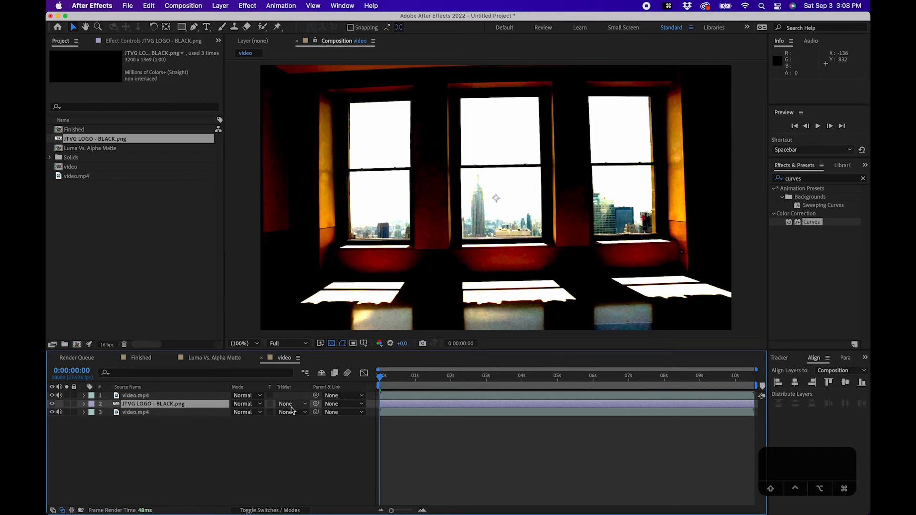
- Luma-matte the JTVG logo with the curves-contrasted video.mp4 layer so it shows in the bright skies
{"action": "left_click", "coordinate": [285, 403]}
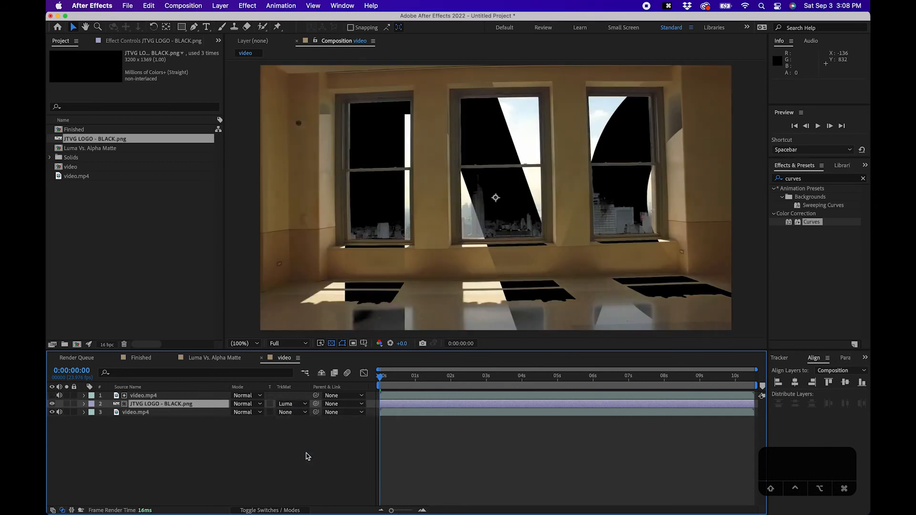
{"action": "mouse_move", "coordinate": [517, 138]}
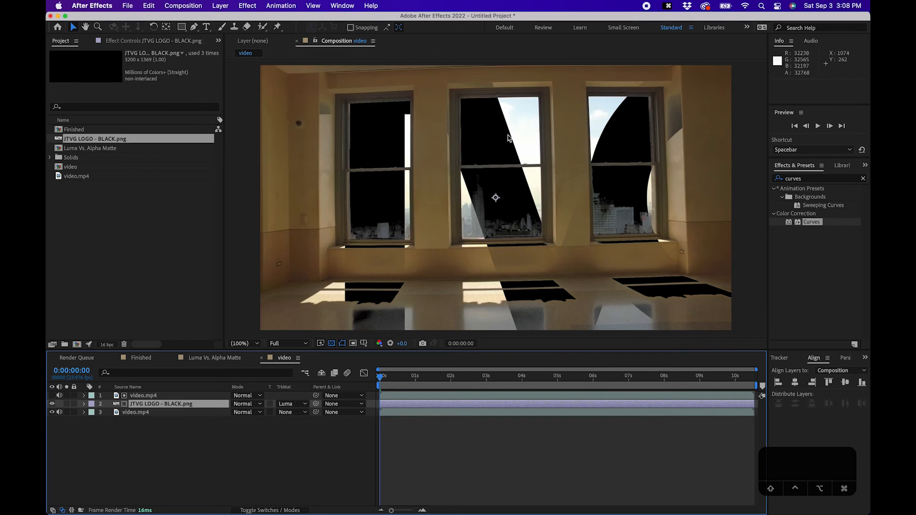
{"action": "mouse_move", "coordinate": [277, 211]}
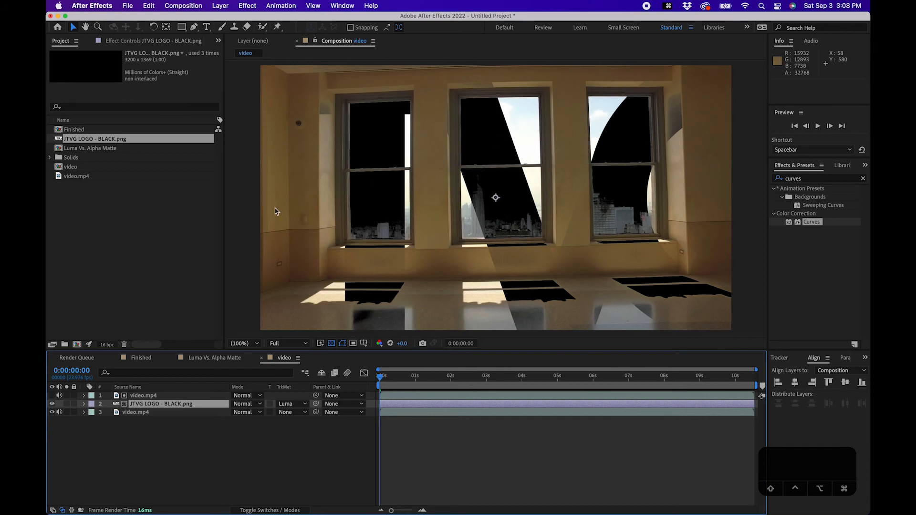